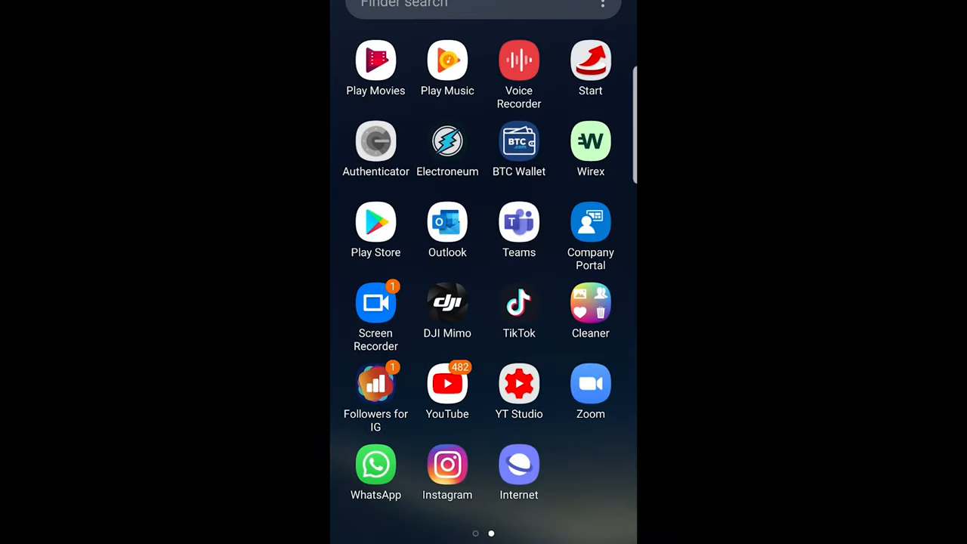
# Launch the Facebook app from the Android app search
pyautogui.click(471, 6)
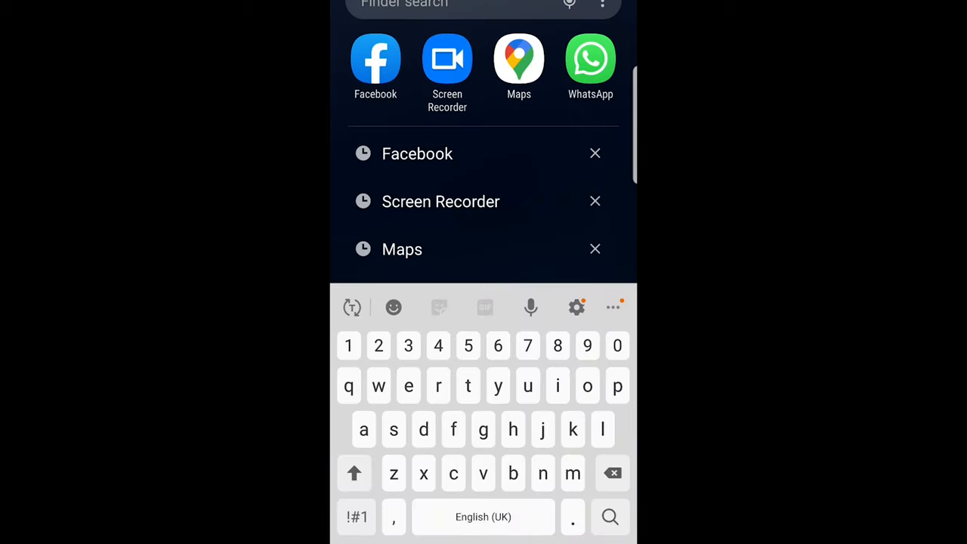
pyautogui.click(417, 154)
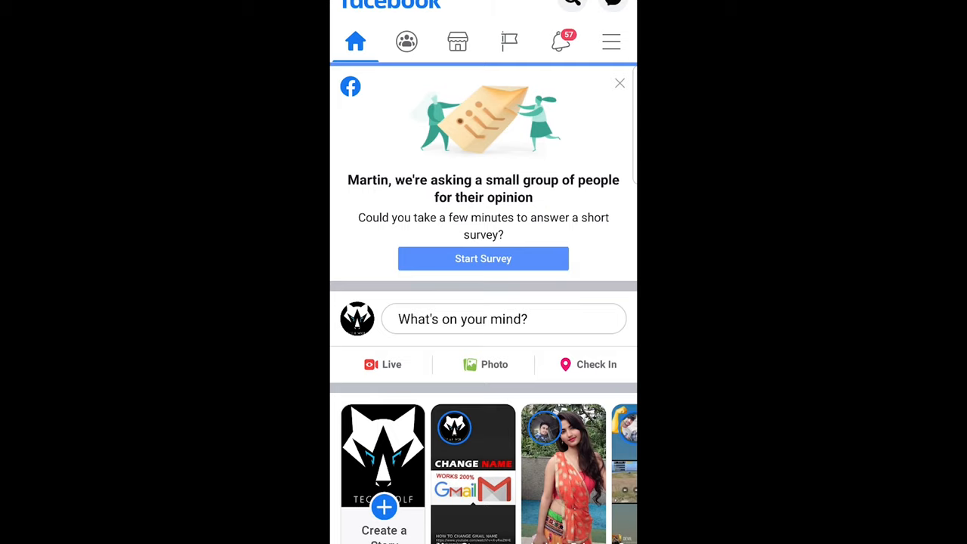
# Bring up the Facebook main menu listing the profile, TECH WOLF page and shortcuts
pyautogui.click(611, 41)
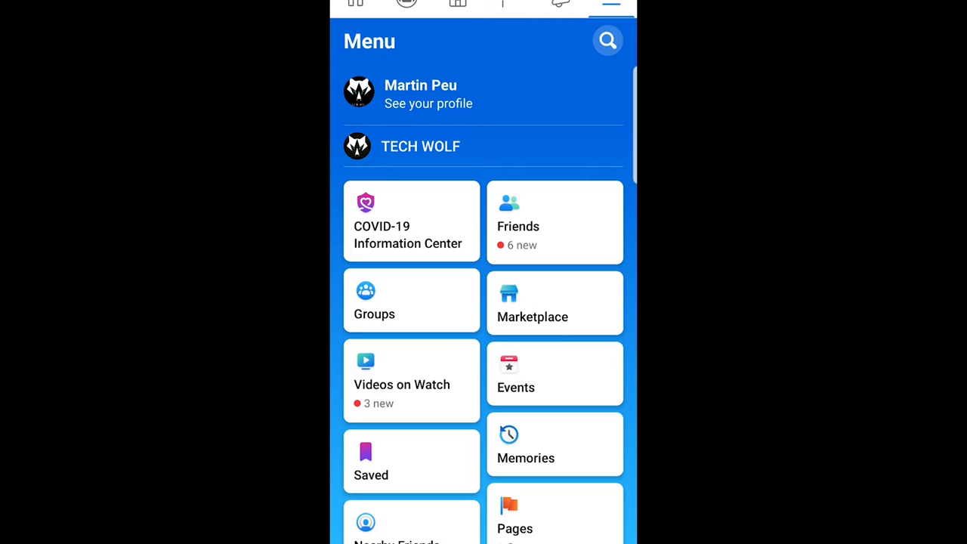
# Go to the TECH WOLF page and reach its General settings with Pin Page and Favorites
pyautogui.click(420, 145)
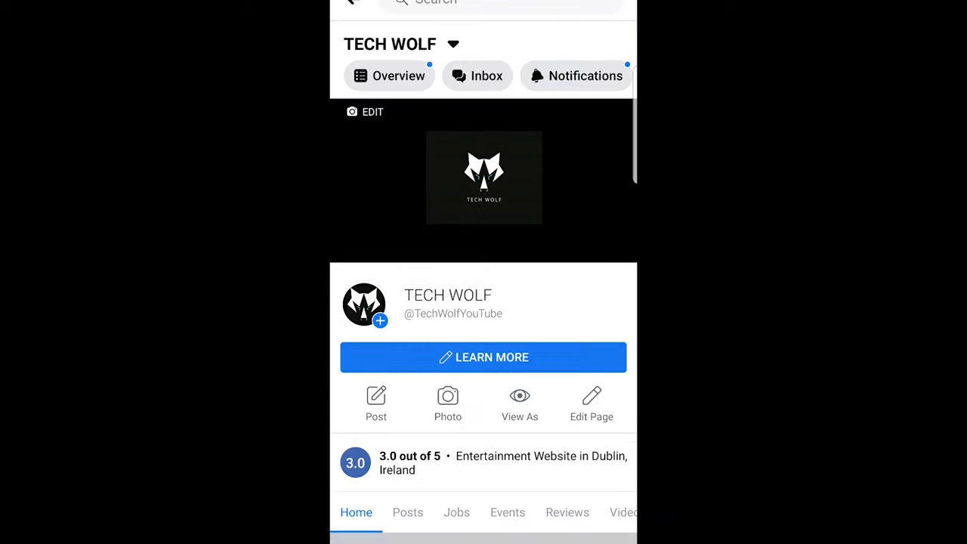
pyautogui.scroll(-3)
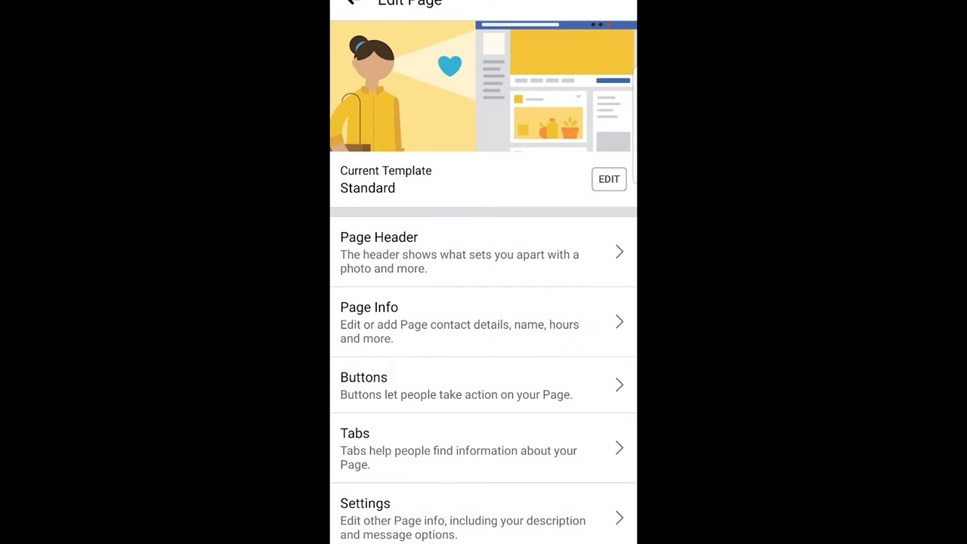
pyautogui.scroll(-3)
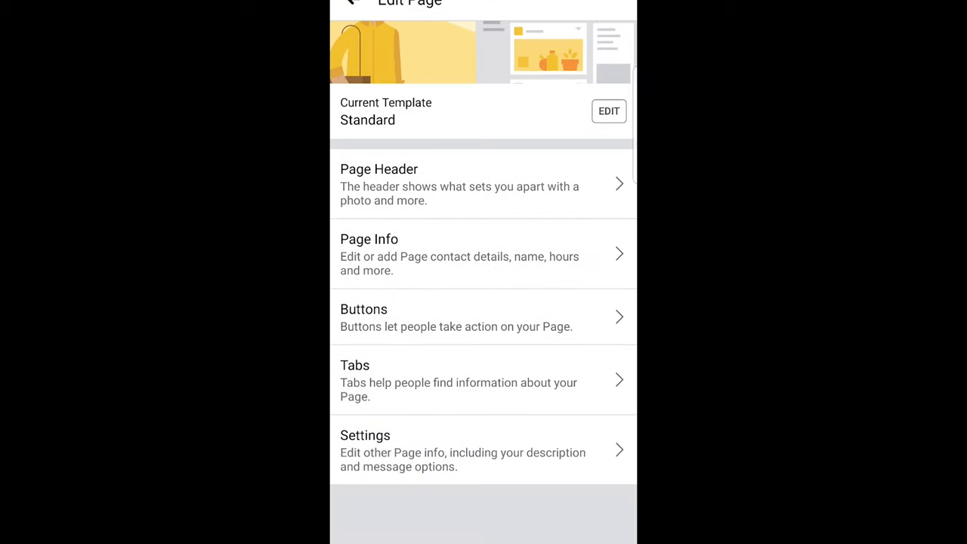
pyautogui.scroll(-3)
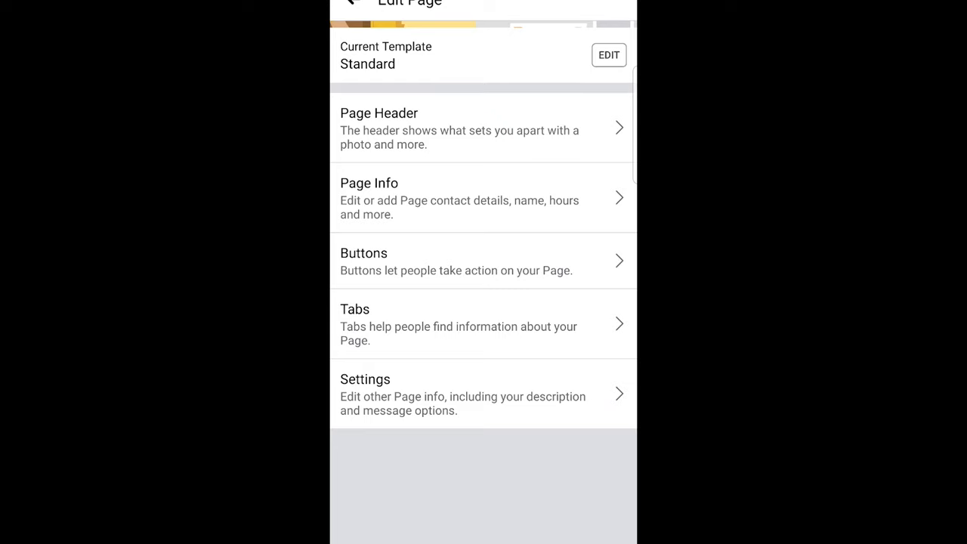
pyautogui.click(366, 377)
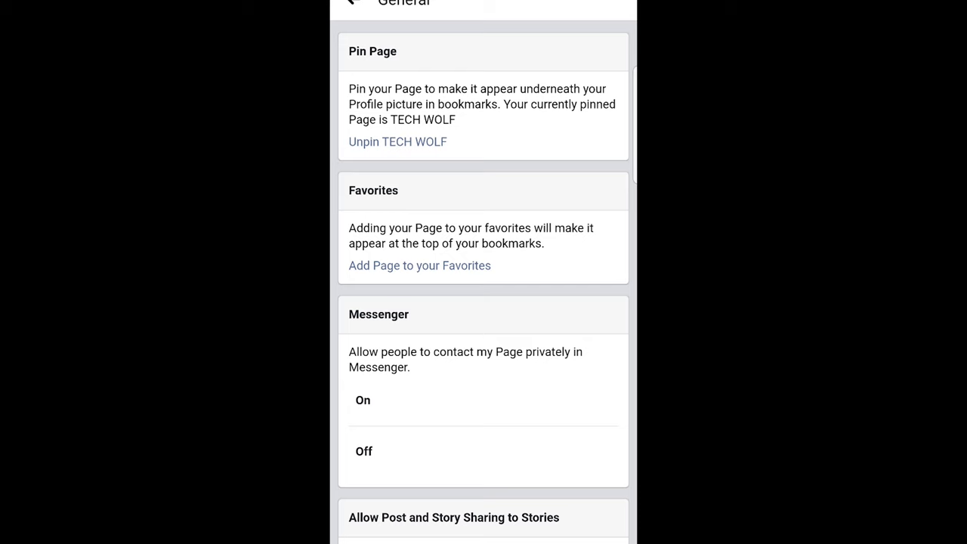
# Scroll to Remove Page and choose Delete TECH WOLF to reach the removal confirmation
pyautogui.scroll(-3)
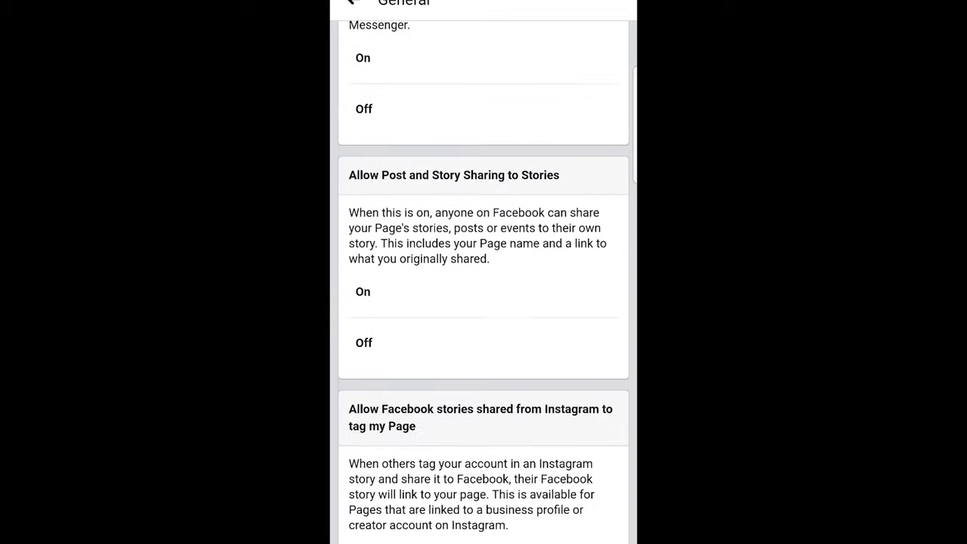
pyautogui.scroll(-3)
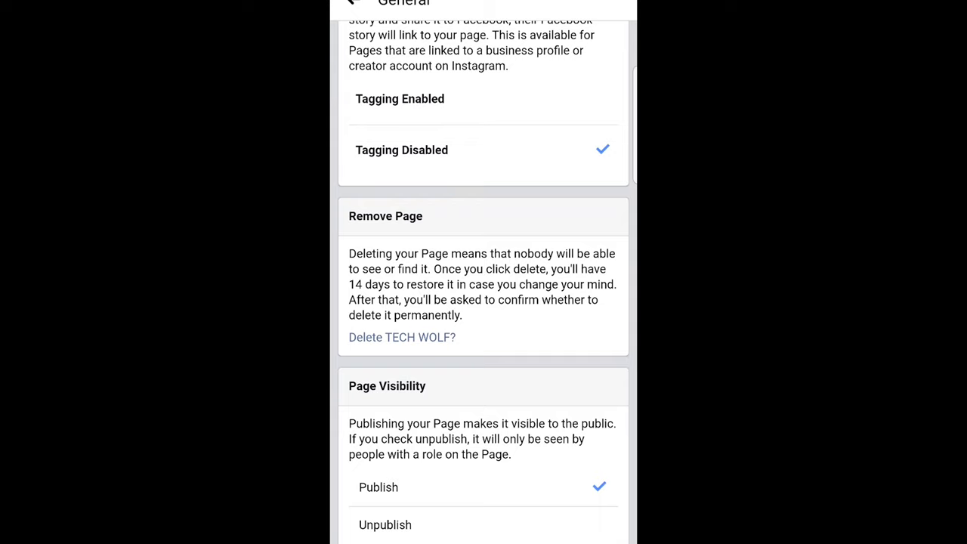
pyautogui.click(402, 337)
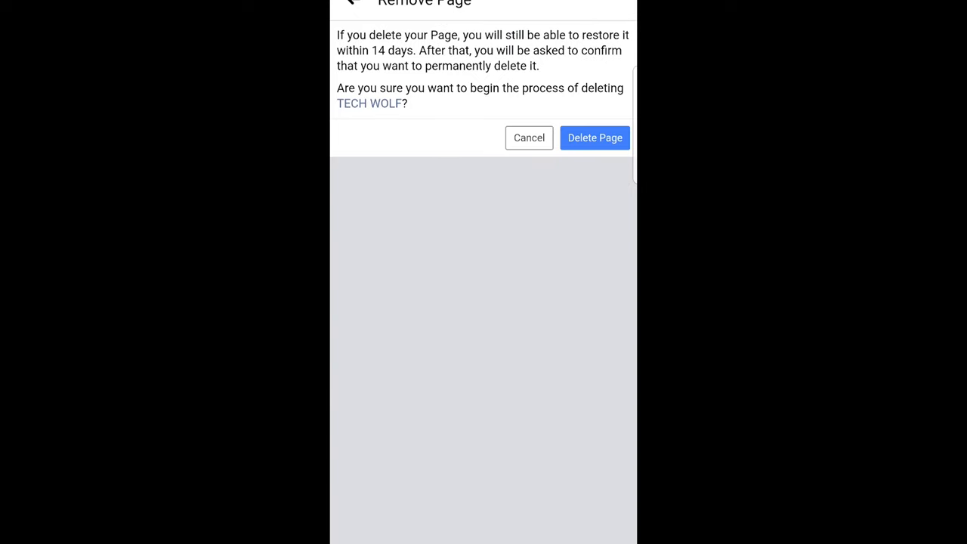